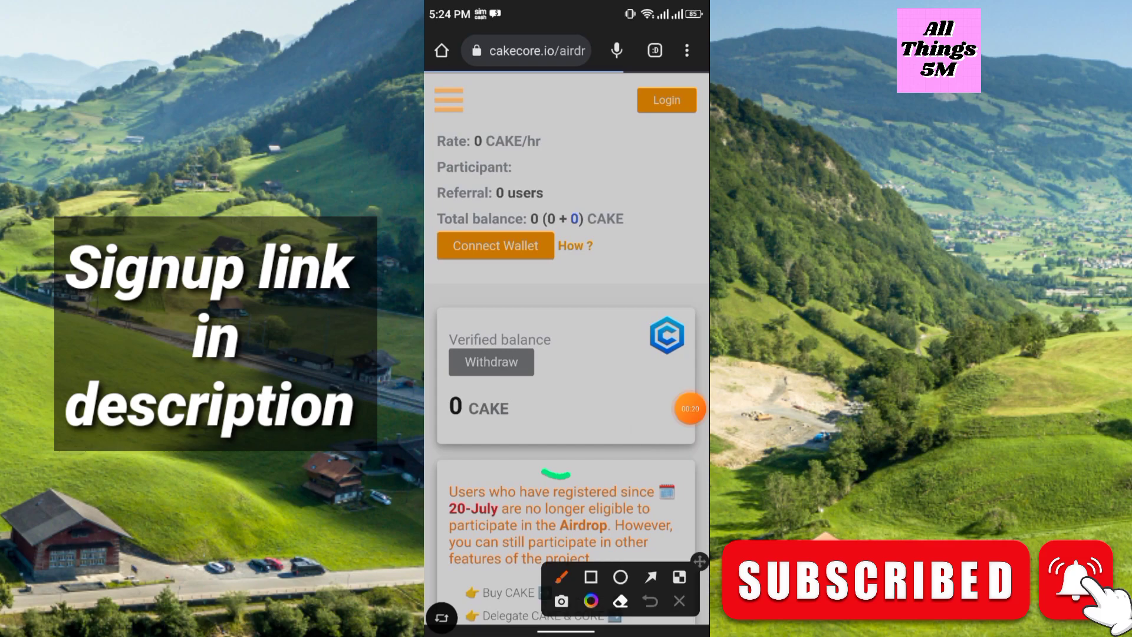
Open the Core Blockchain network dropdown to show the available networks
{"action": "left_click_drag", "start_coordinate": [566, 478], "coordinate": [679, 401]}
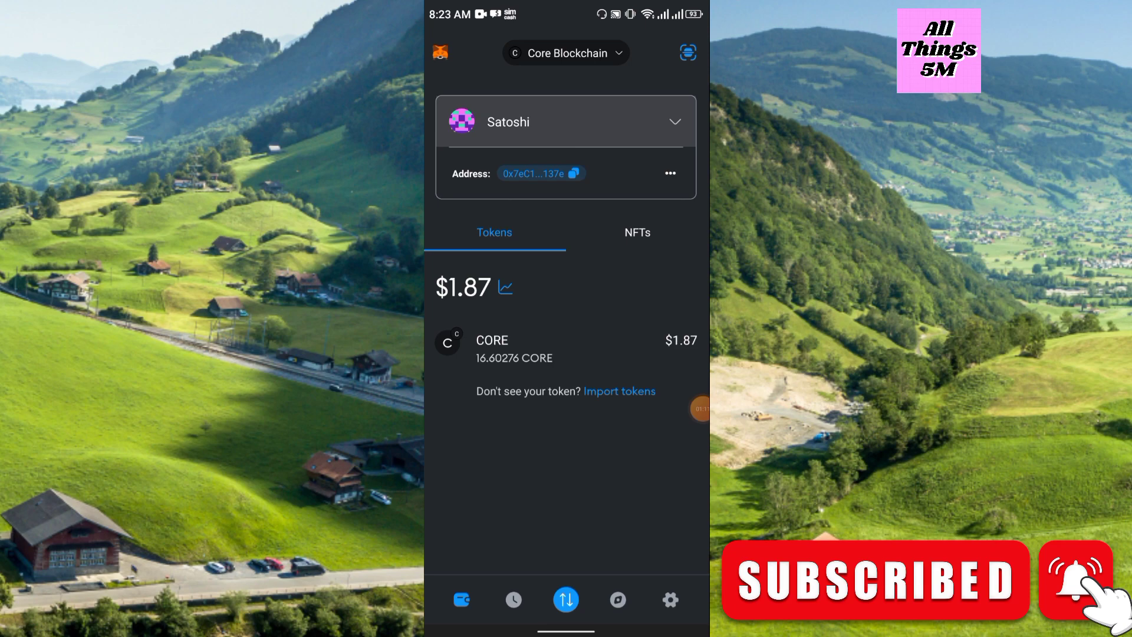
{"action": "left_click", "coordinate": [565, 52]}
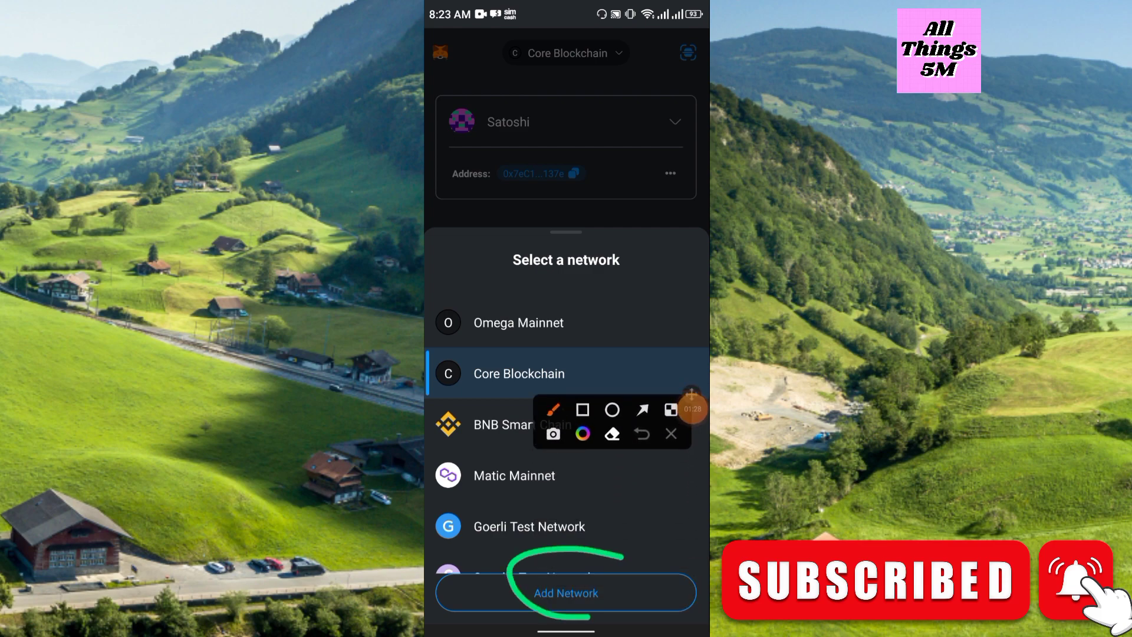
Browse the Popular networks list under Add Network, then return to the Core Blockchain wallet
{"action": "left_click", "coordinate": [670, 434]}
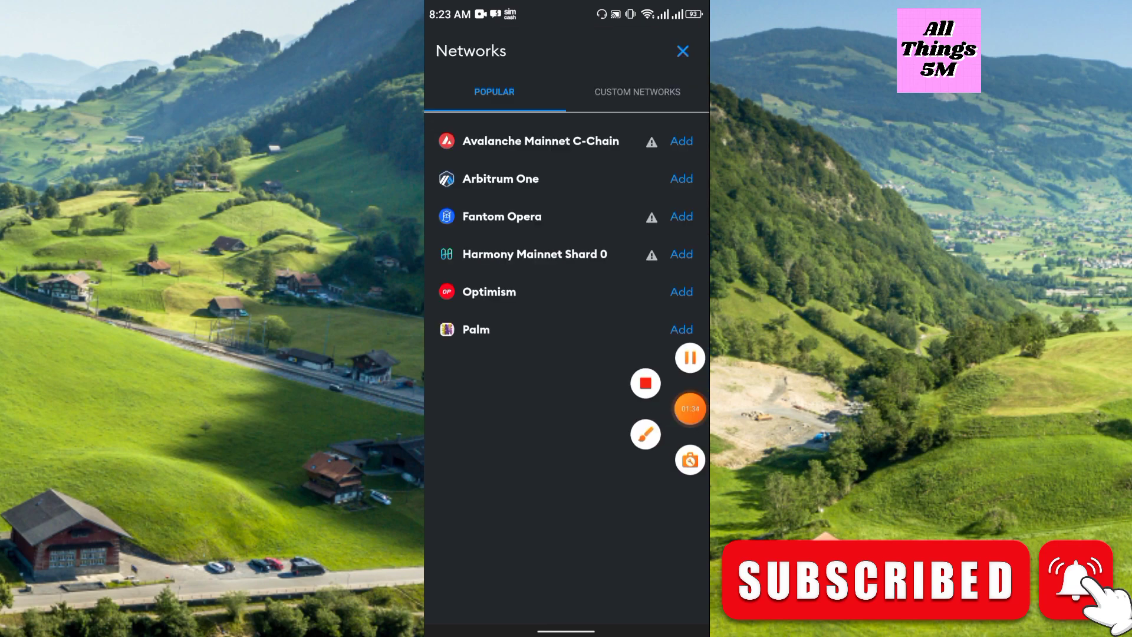
{"action": "left_click", "coordinate": [645, 434]}
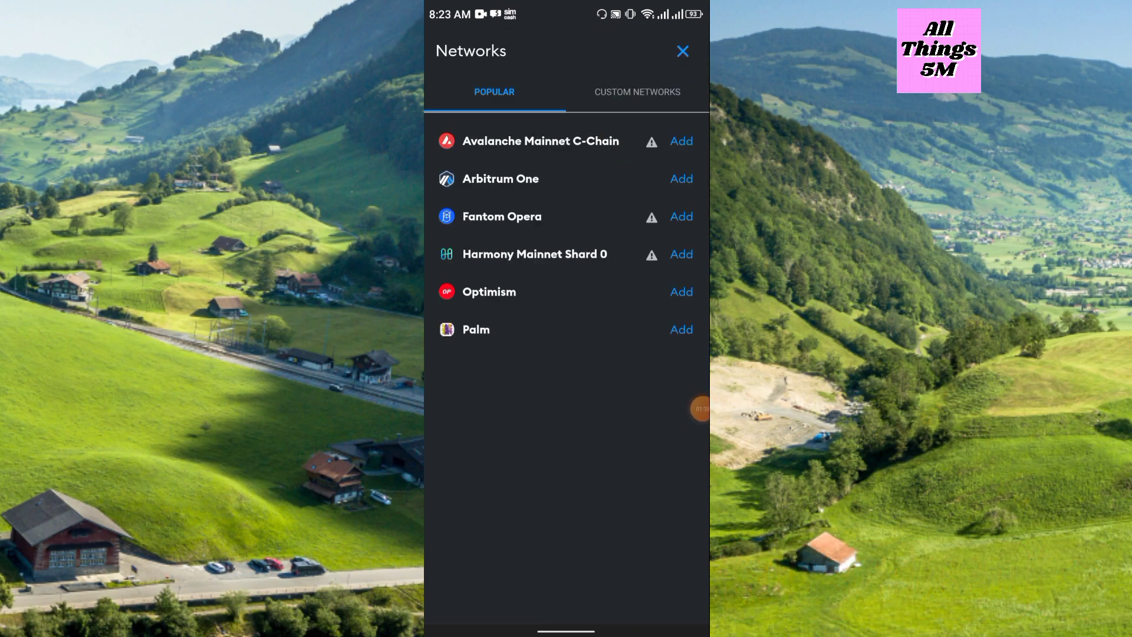
{"action": "left_click", "coordinate": [636, 92]}
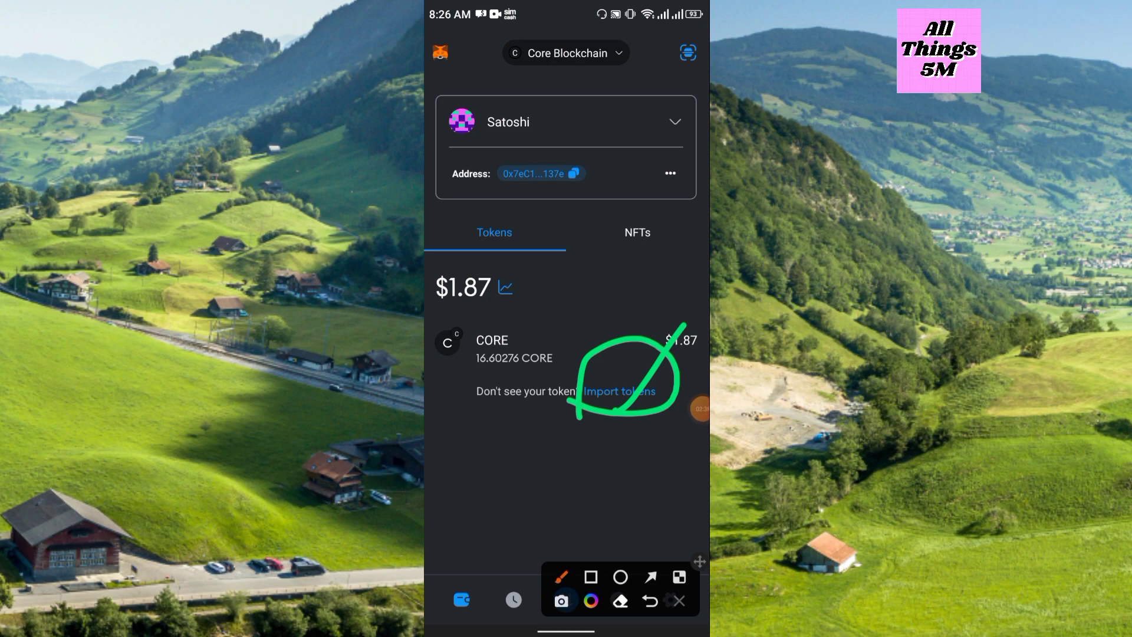
Import the CakeCore token with symbol CAKE and 18 decimals
{"action": "left_click", "coordinate": [616, 390]}
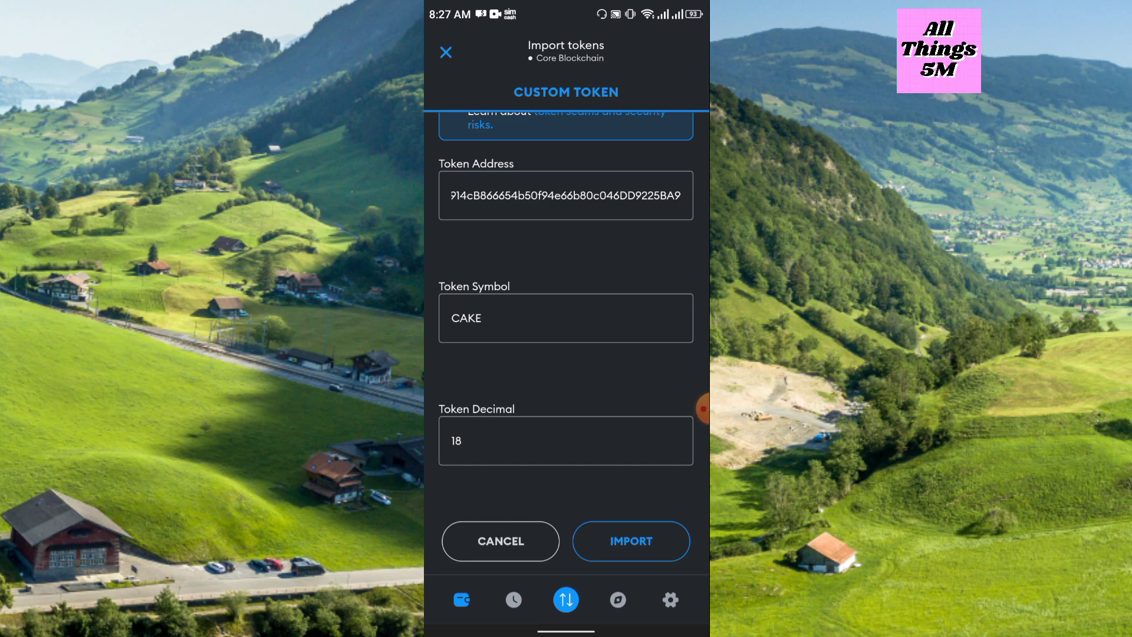
{"action": "left_click", "coordinate": [629, 541]}
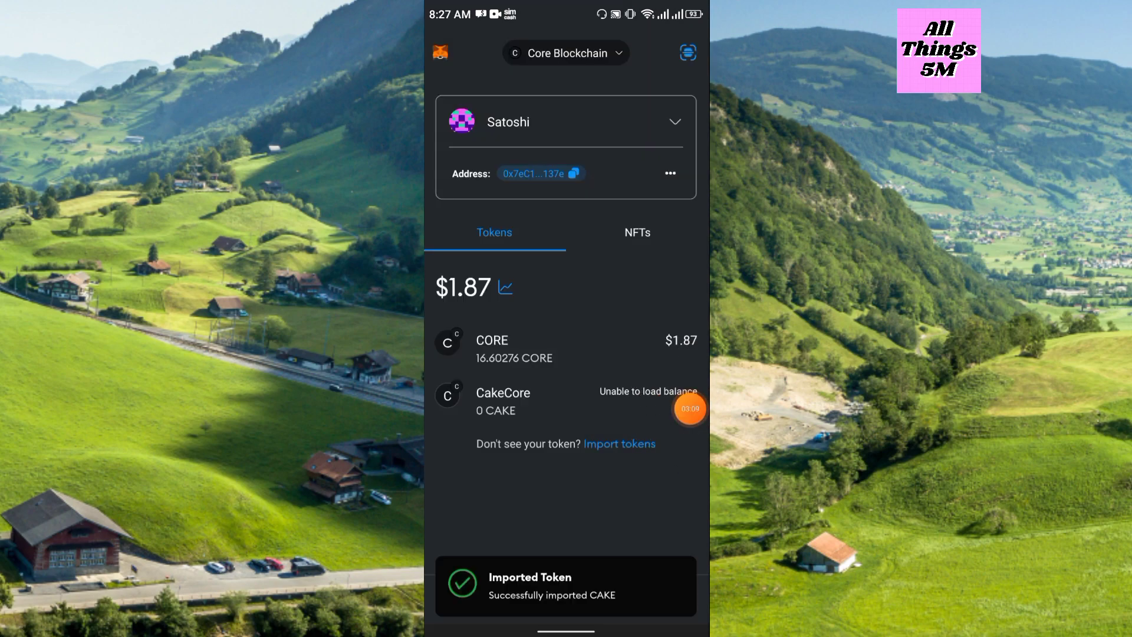
Browse cakecore.io in the built-in browser and scroll to the Airdrop page
{"action": "left_click_drag", "start_coordinate": [539, 418], "coordinate": [673, 330]}
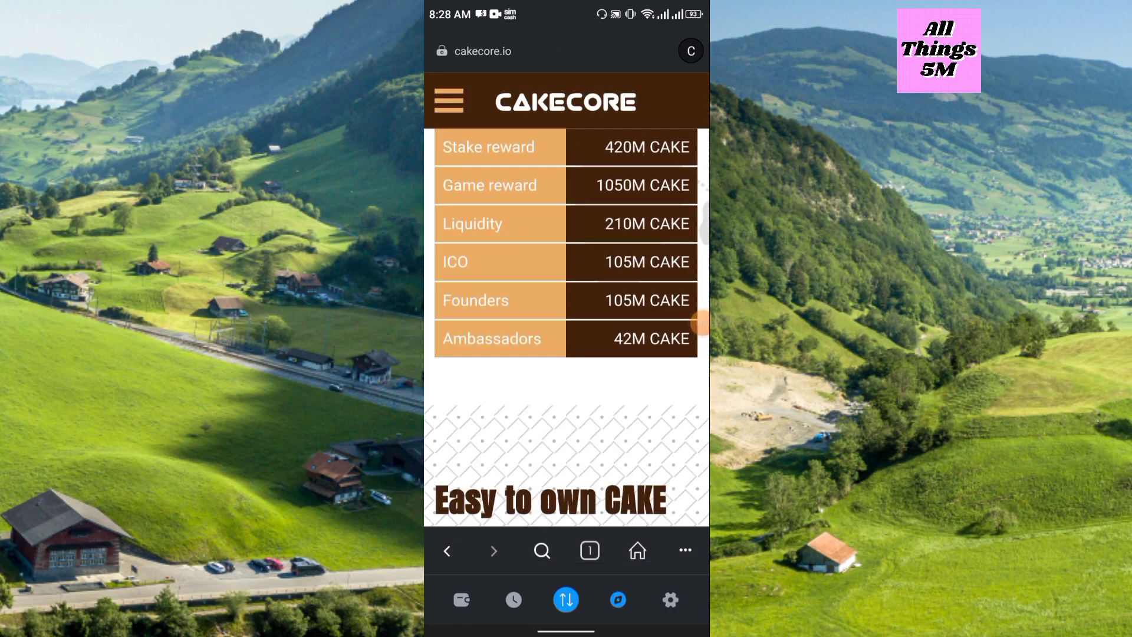
{"action": "scroll", "scroll_direction": "down", "scroll_amount": 3}
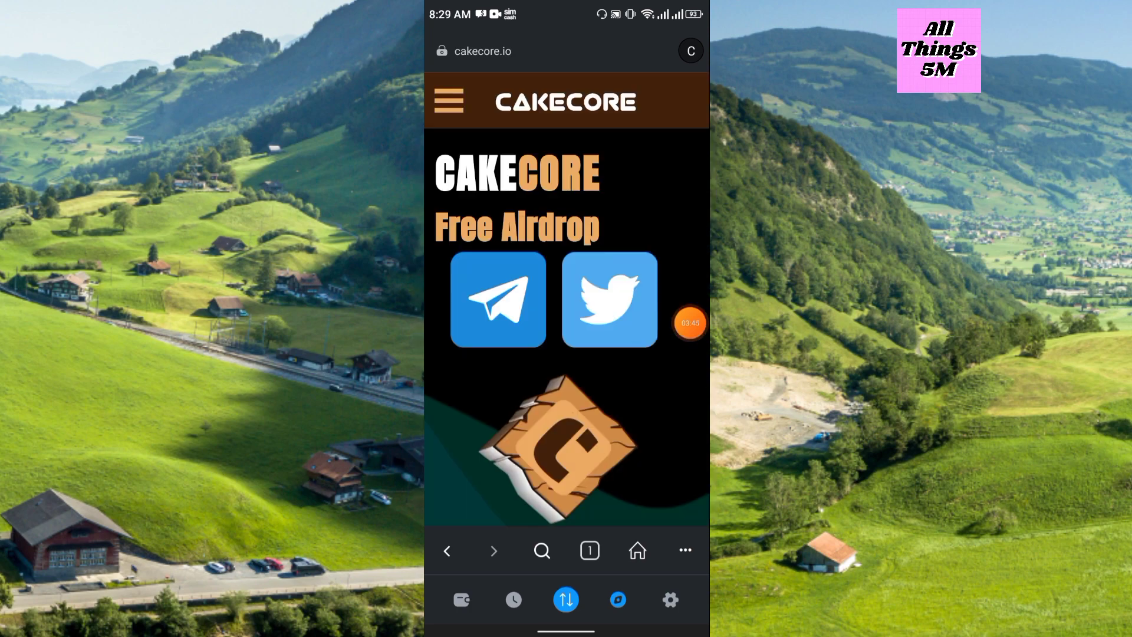
{"action": "scroll", "scroll_direction": "down", "scroll_amount": 3}
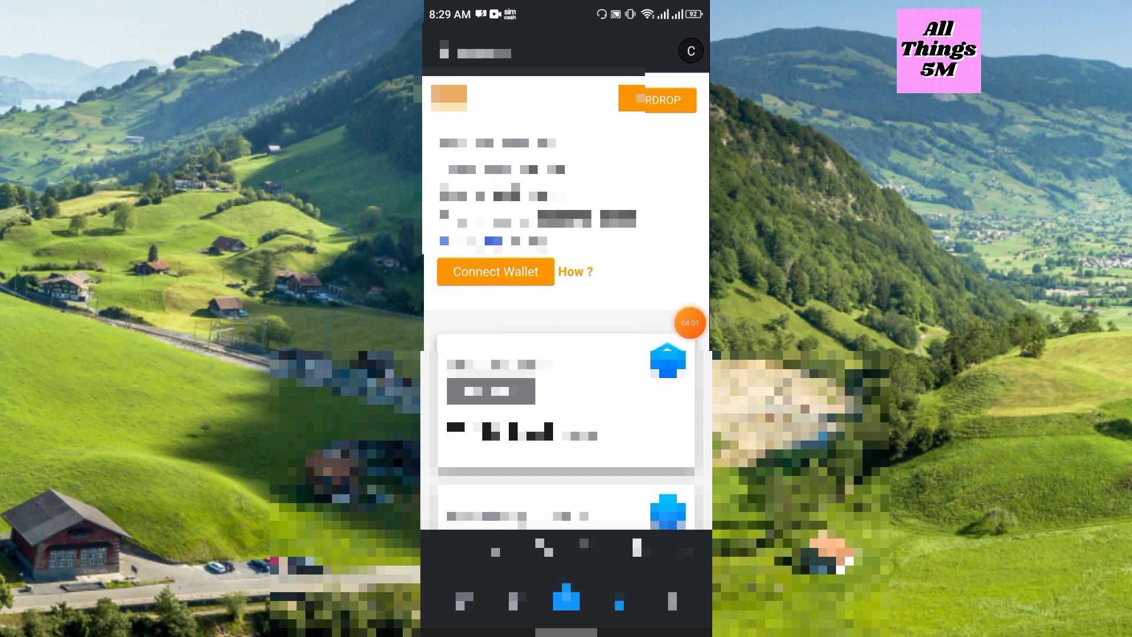
Approve the wallet connection on the airdrop page and dismiss the withdrawal notice
{"action": "left_click", "coordinate": [495, 271]}
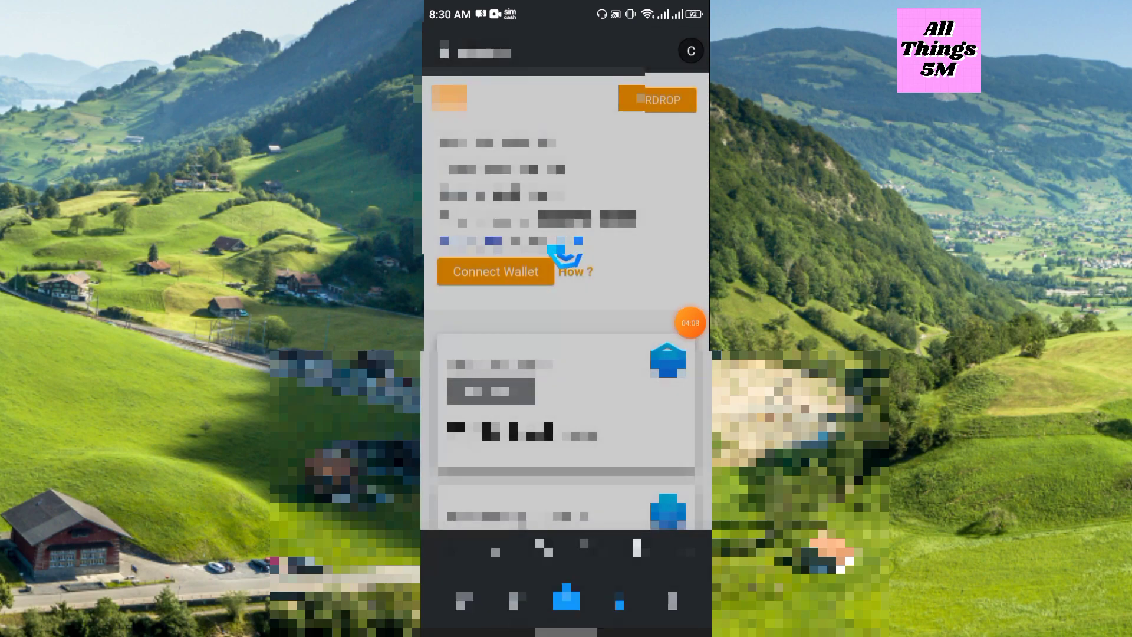
{"action": "left_click", "coordinate": [495, 271]}
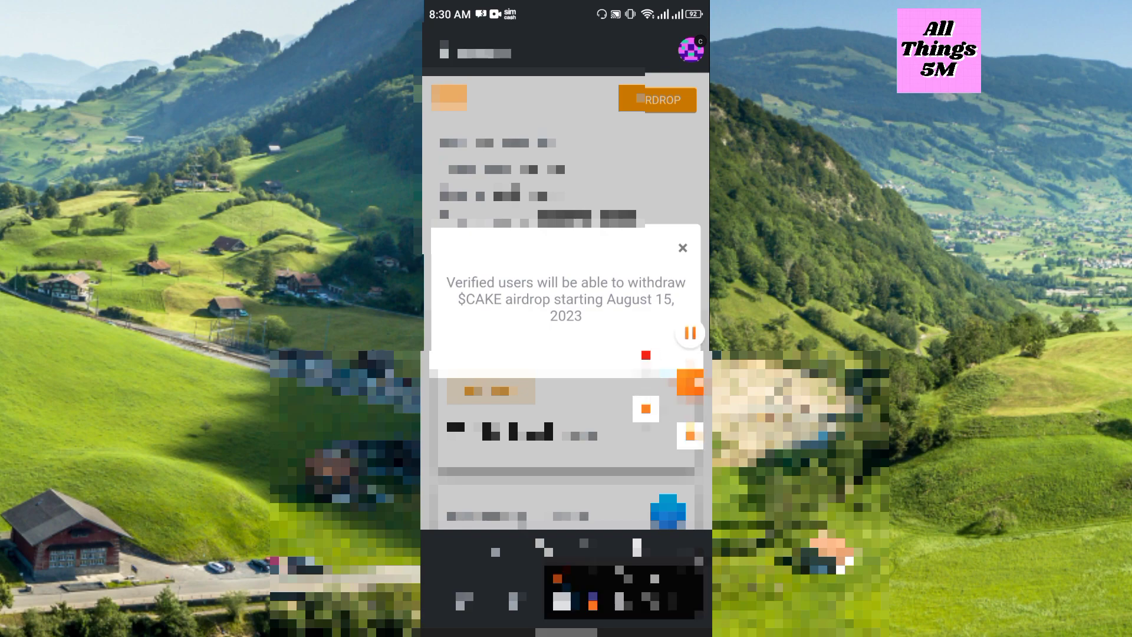
{"action": "left_click", "coordinate": [681, 247]}
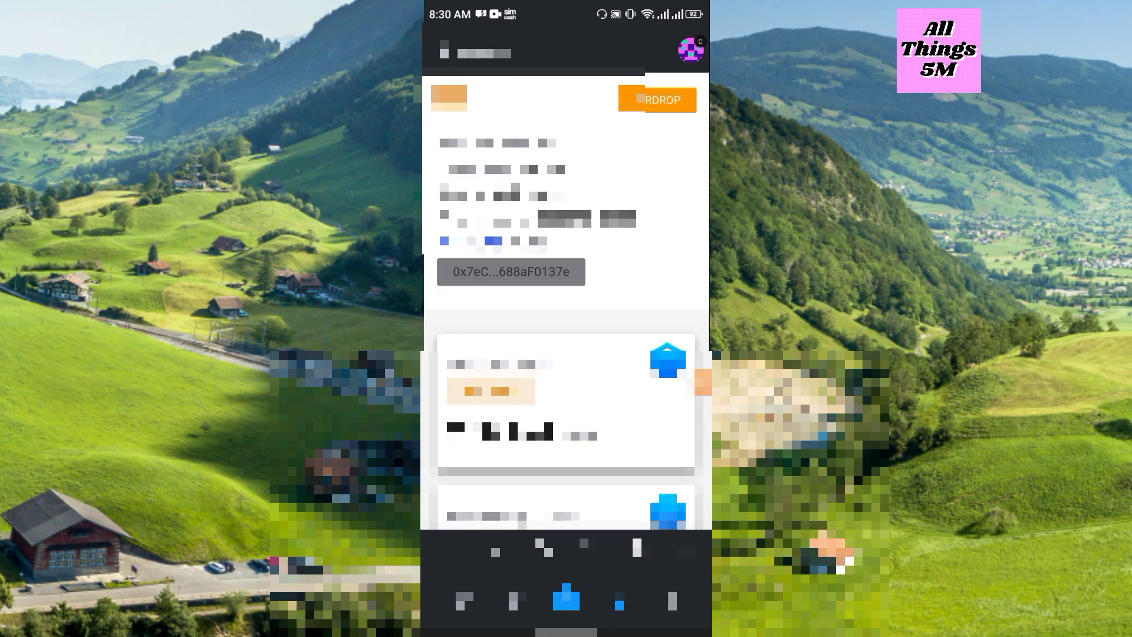